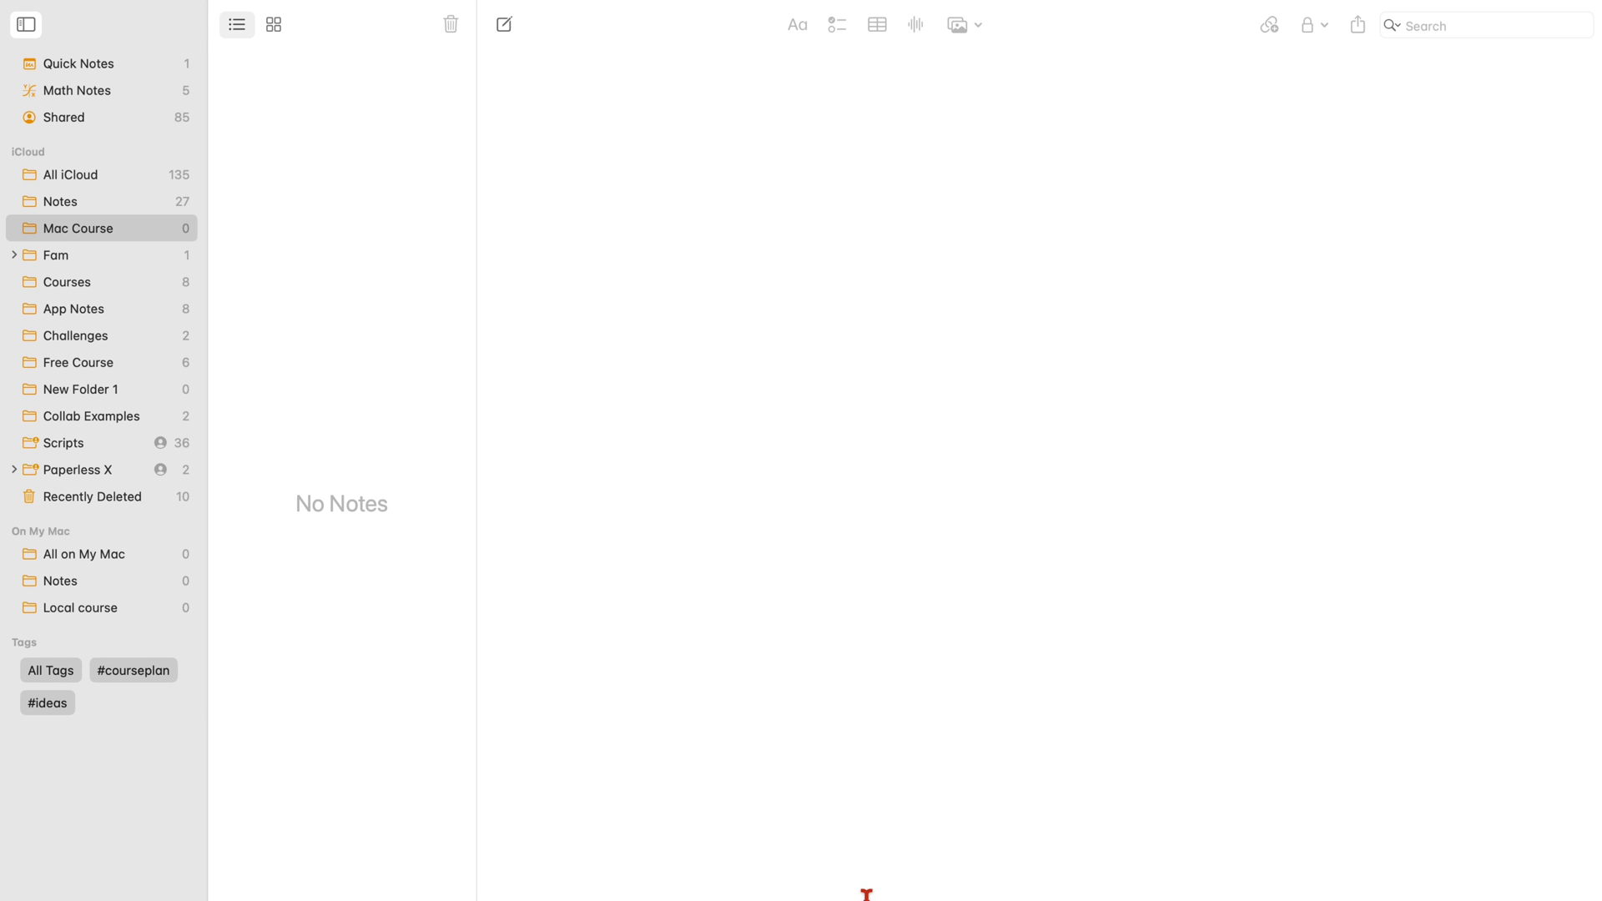
mouse_move(867, 889)
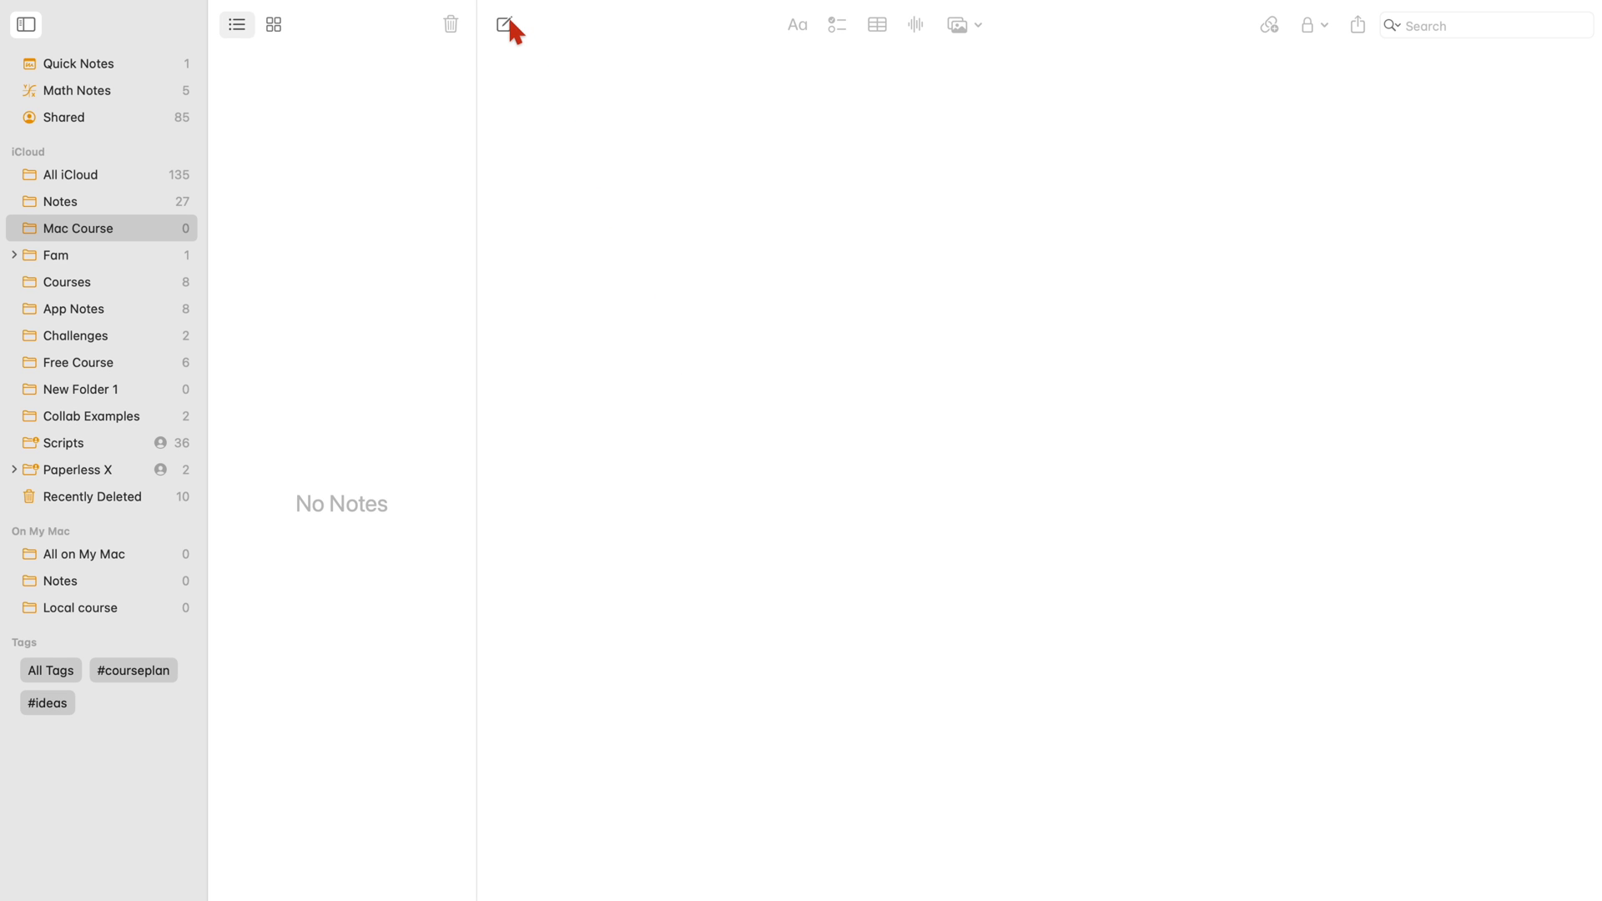
- Create two new notes in Mac Course, titling the second 'Second notebook for the course'
left_click(503, 24)
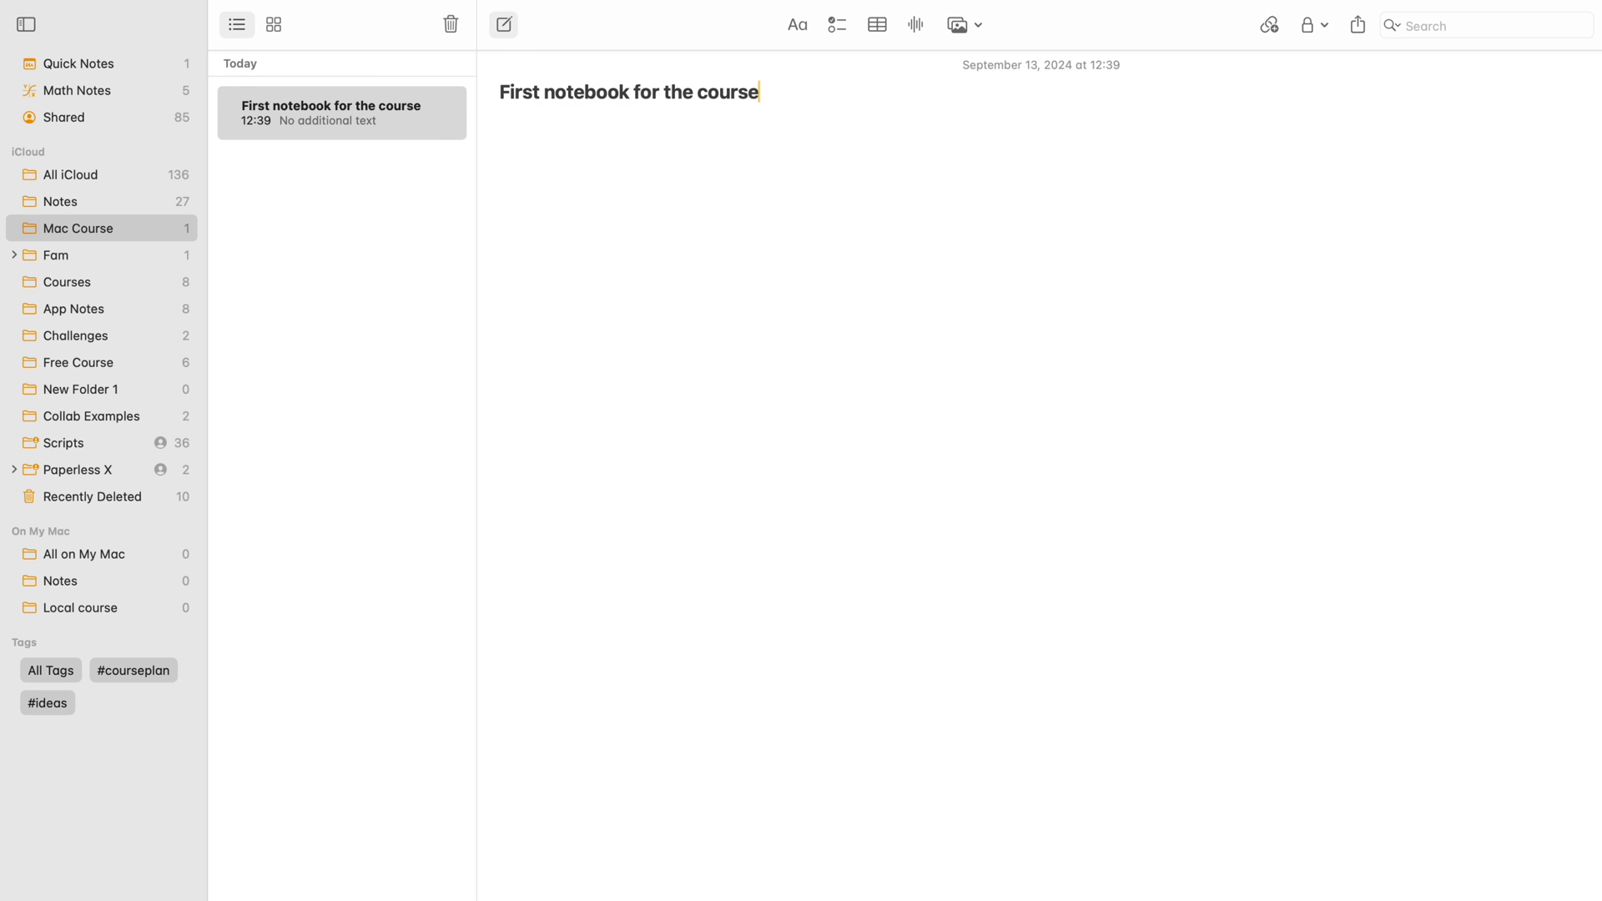
left_click(503, 25)
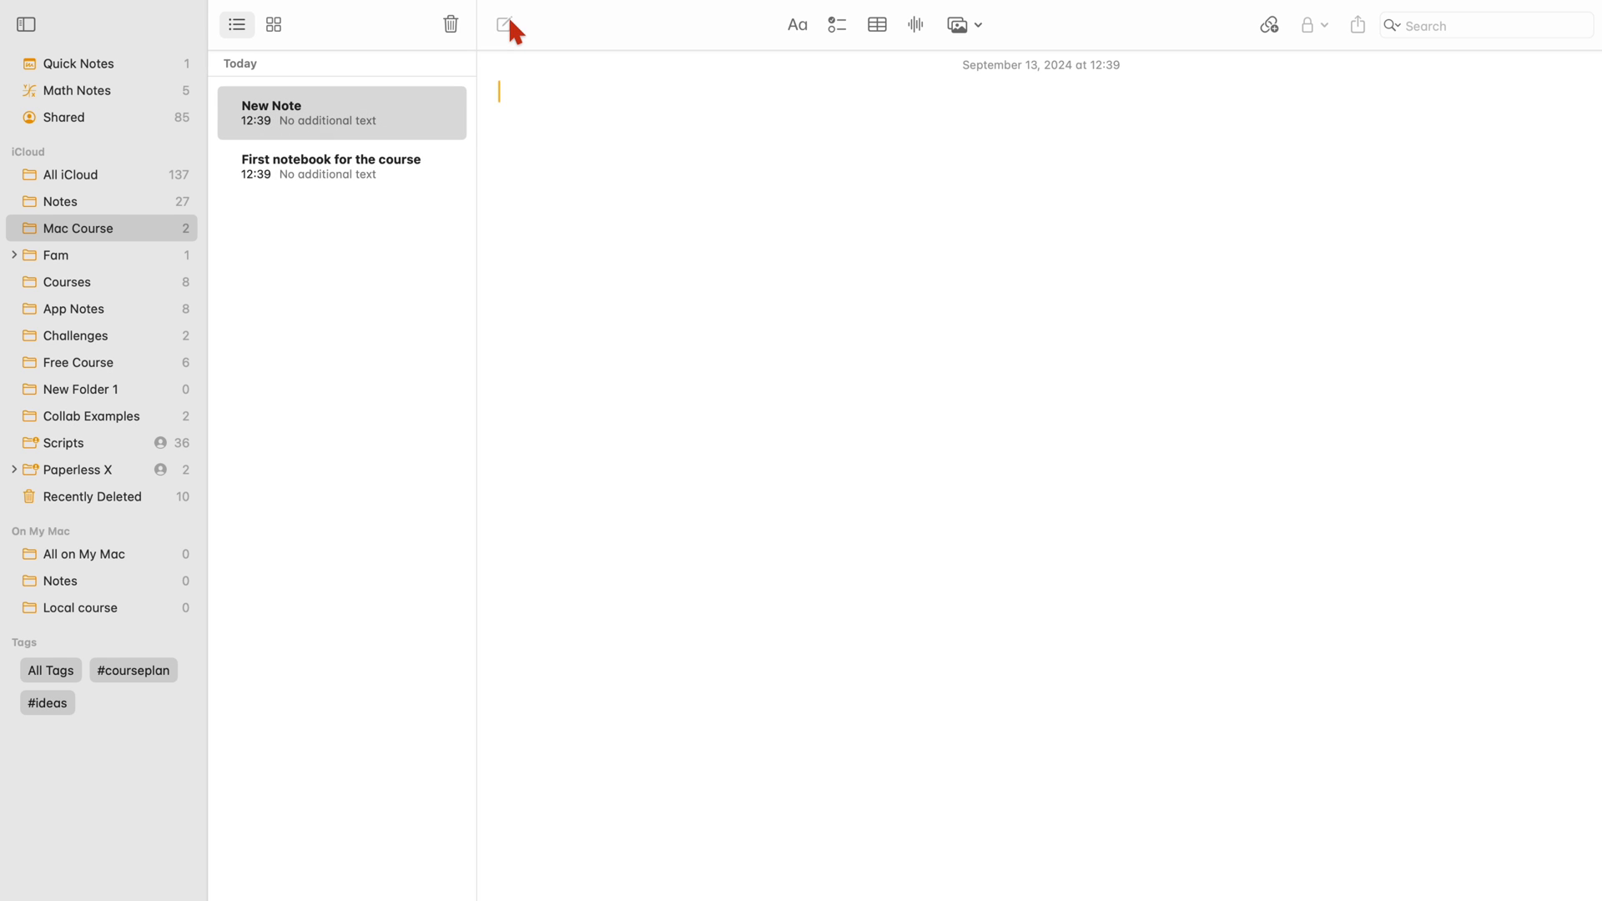
type("Second noteb")
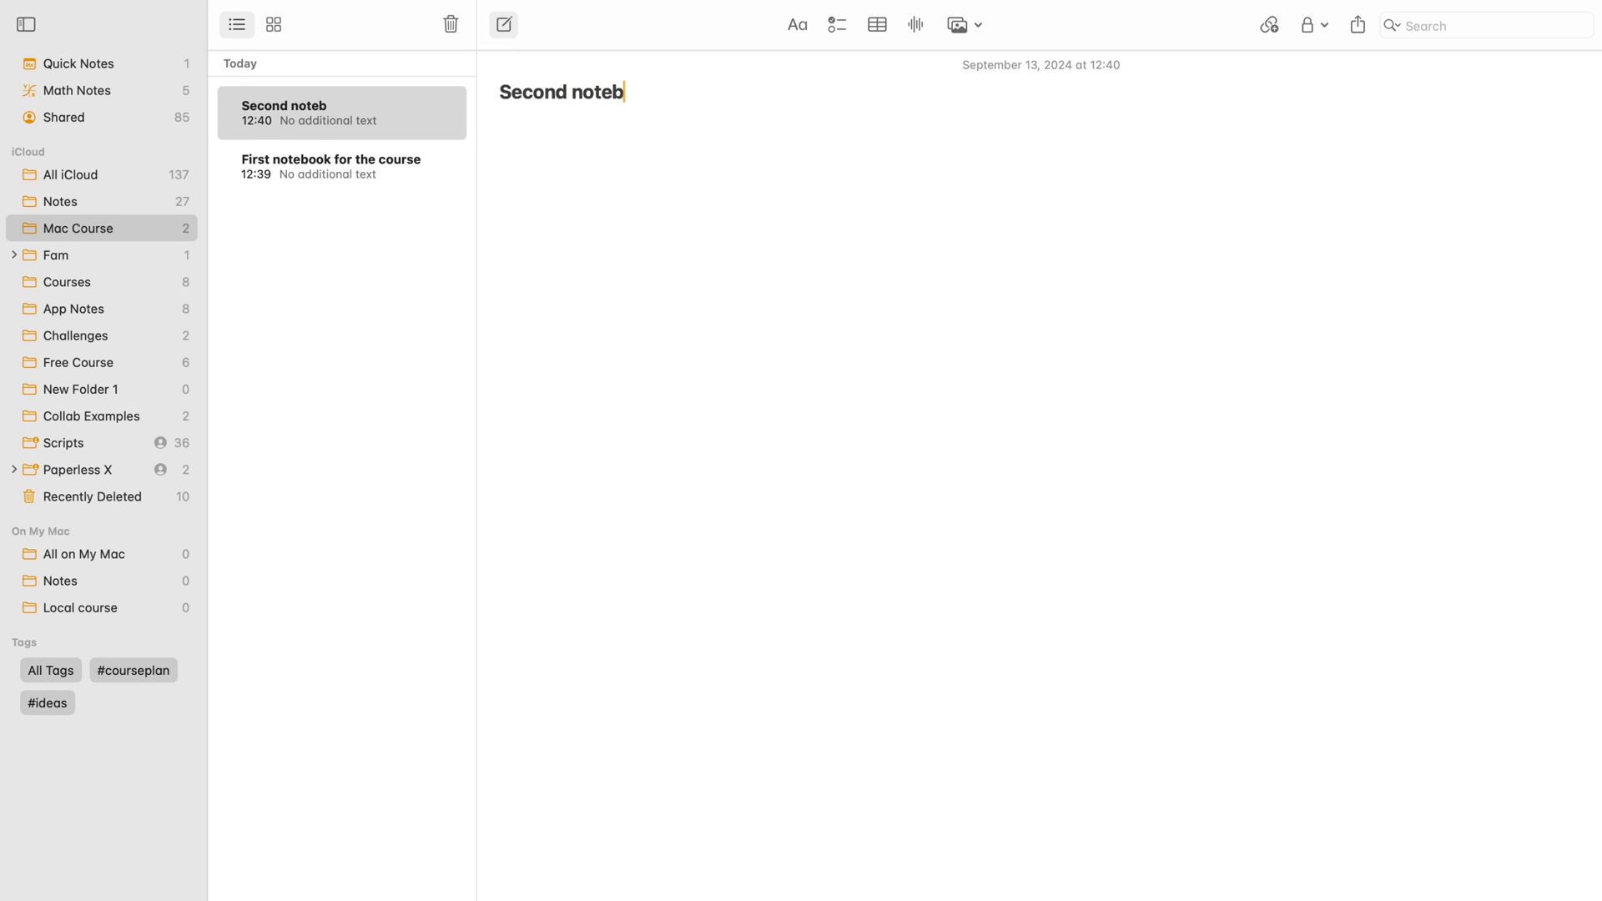
type("ook for the course")
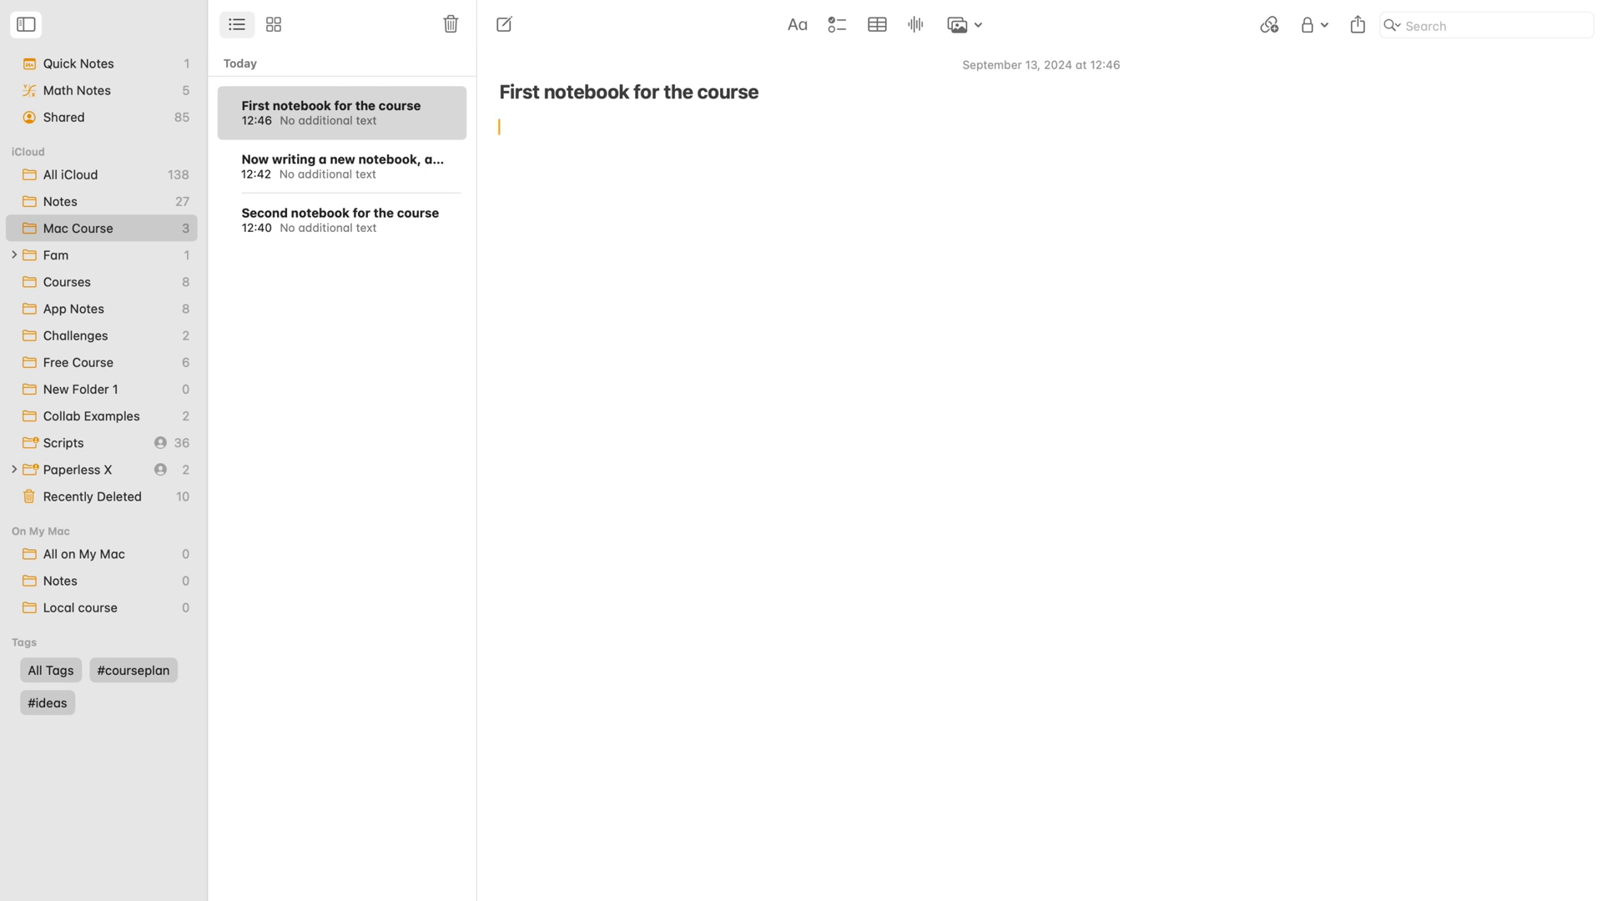
- Write intro sentences about typing notes on the Mac and pasting copied text into the body
type("Typing notes in Apple Notes makes the most sense on")
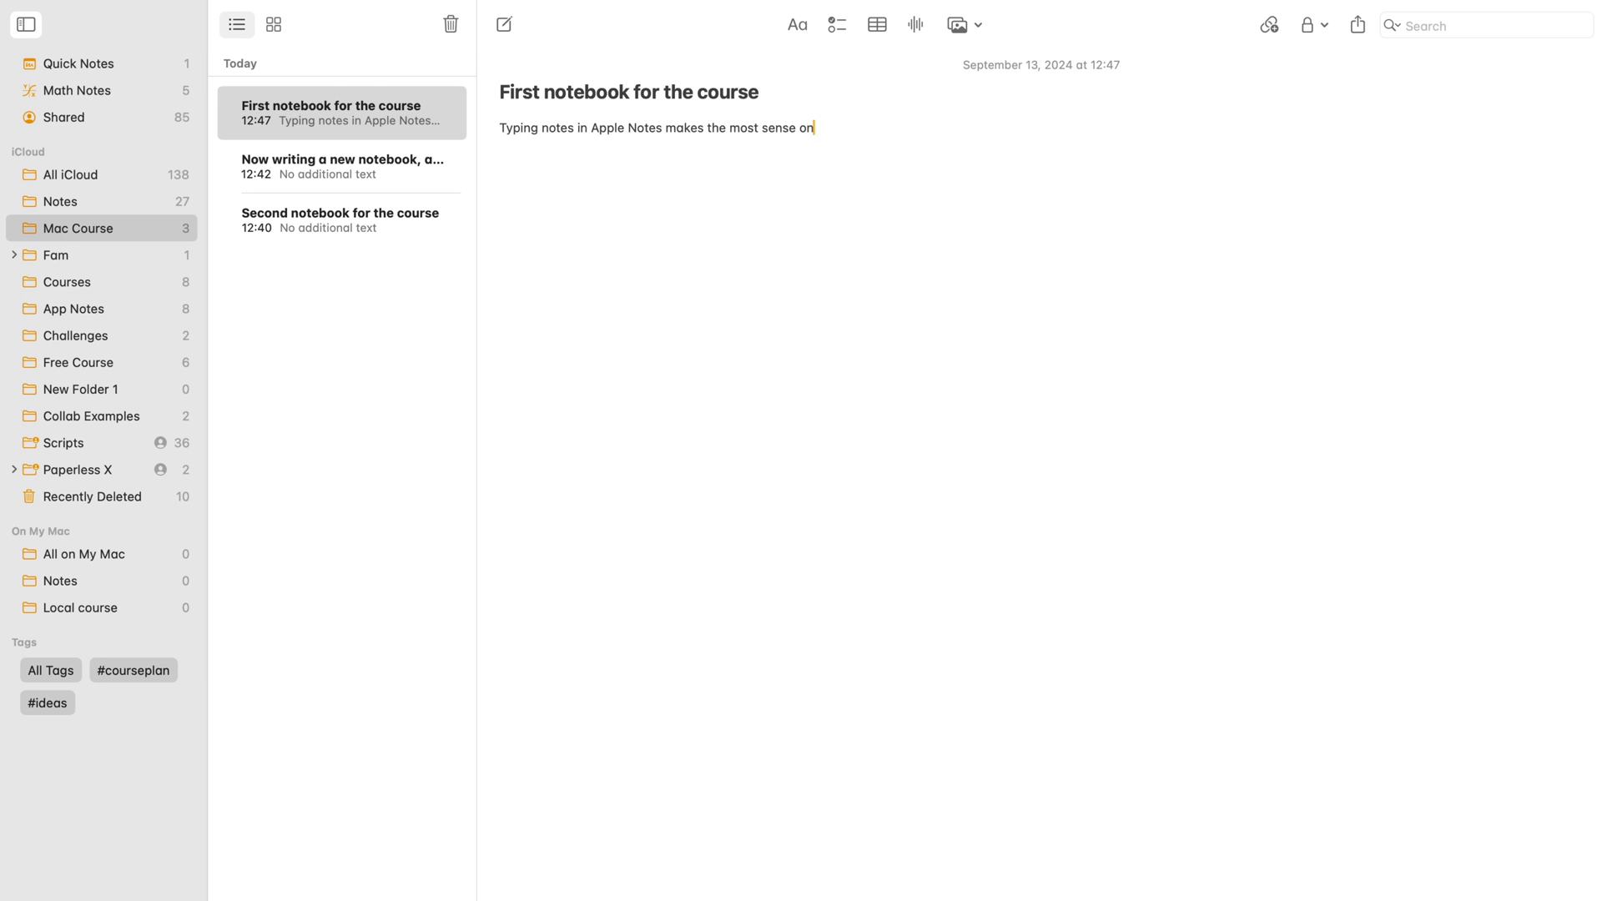
type("the Mac. I mean, what else would you want to do?")
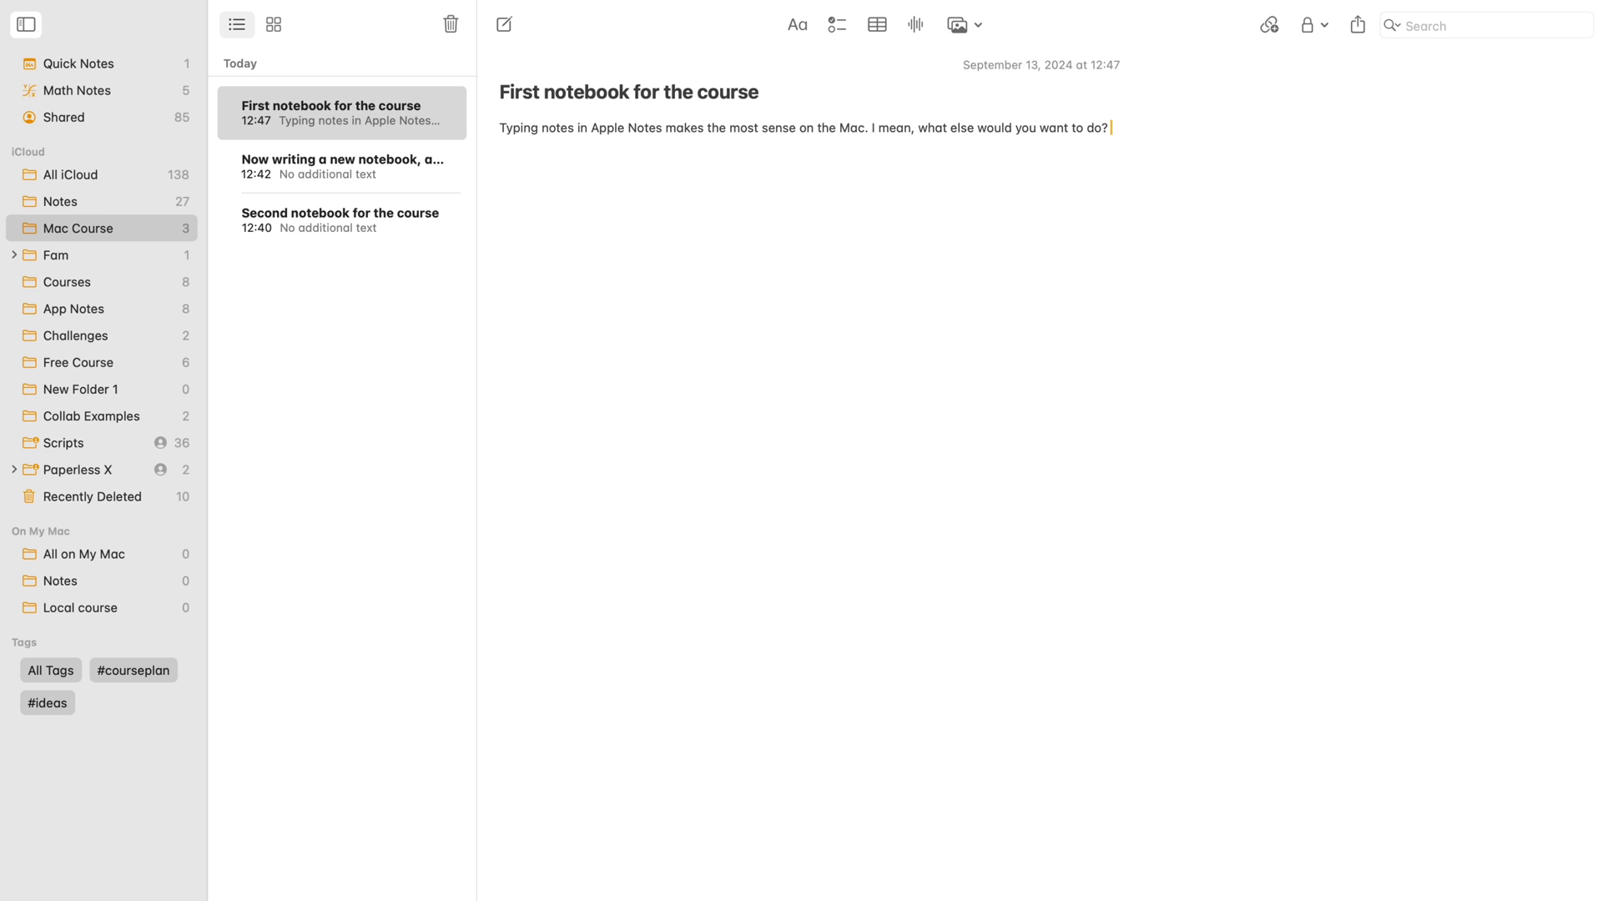
type("Now, I don't have enough information to fill this page so I am just going to go")
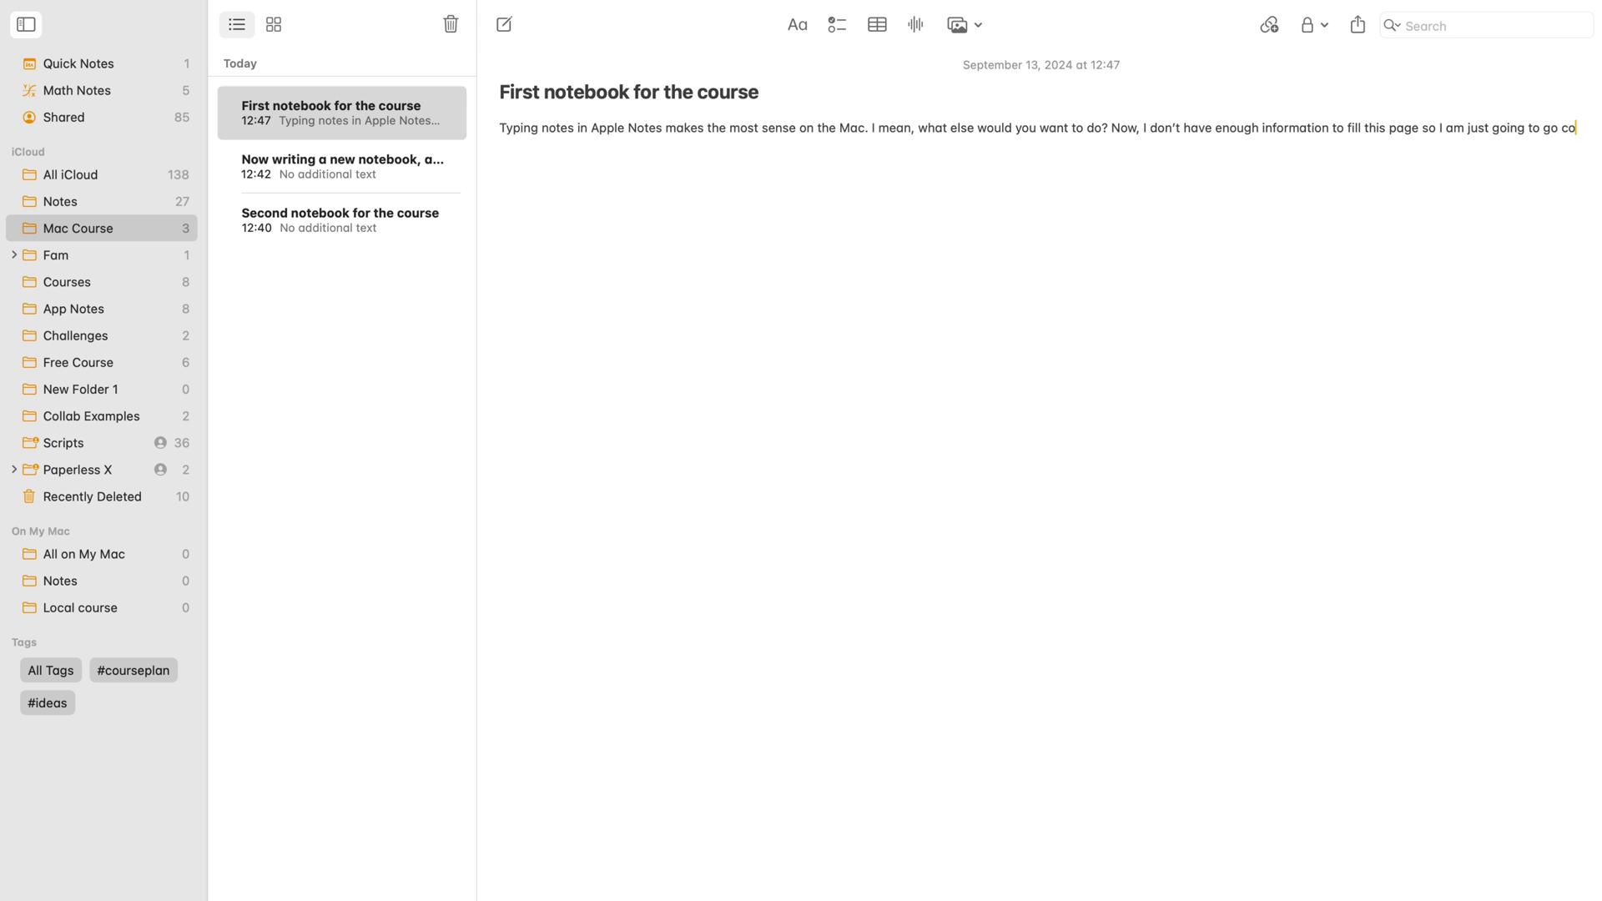
type("copy some text and come paste it here. Let me see what I can get. Organisation")
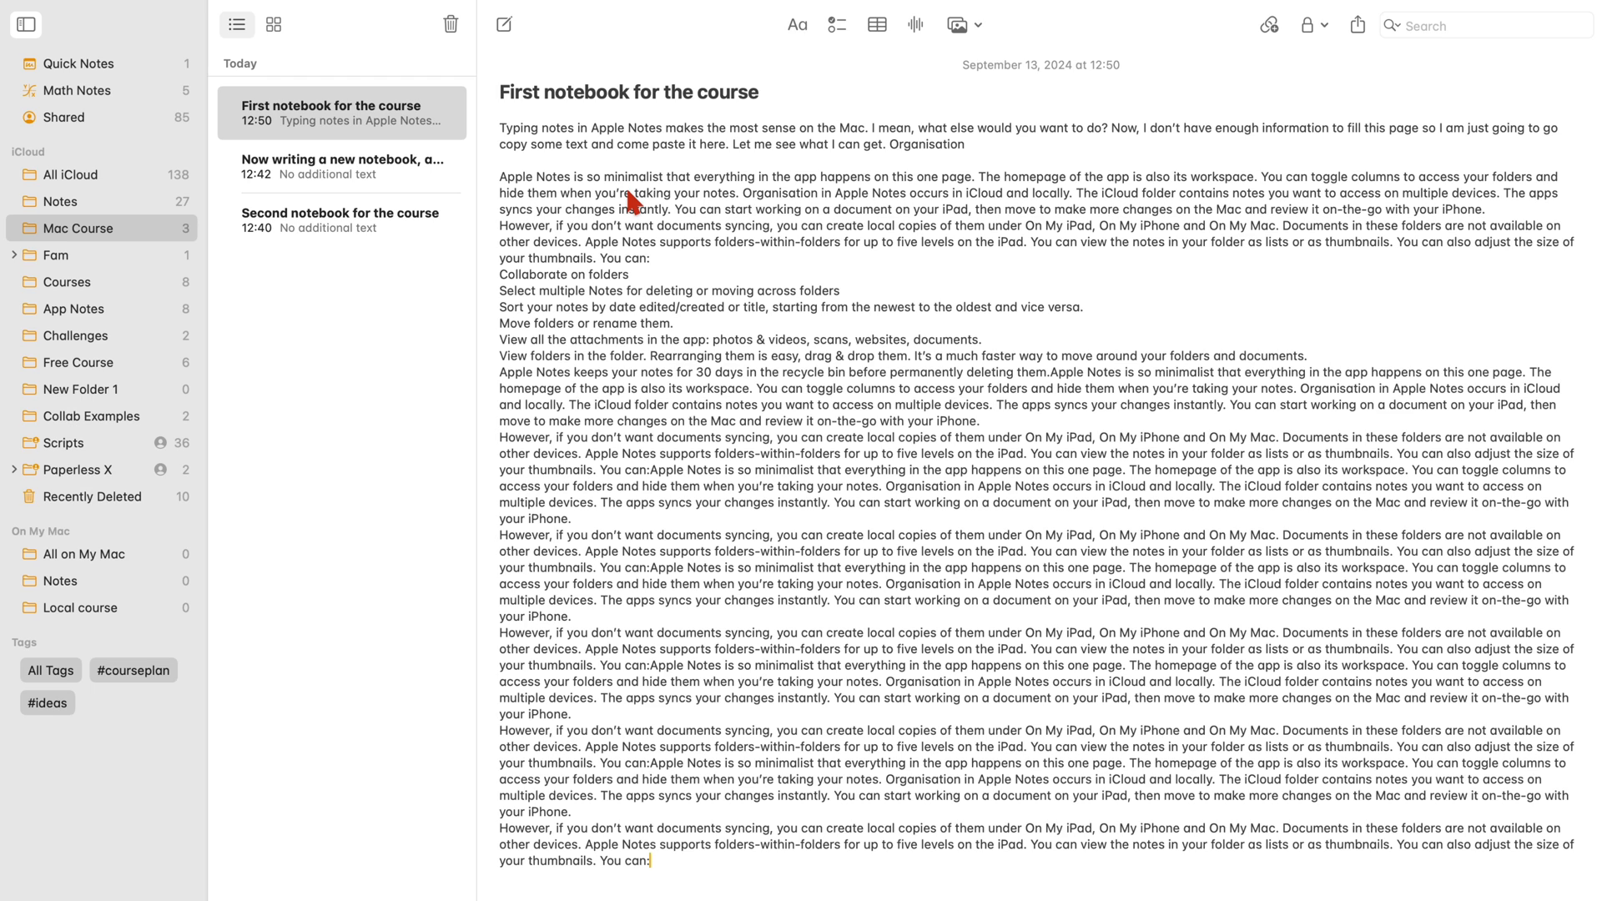
mouse_move(679, 876)
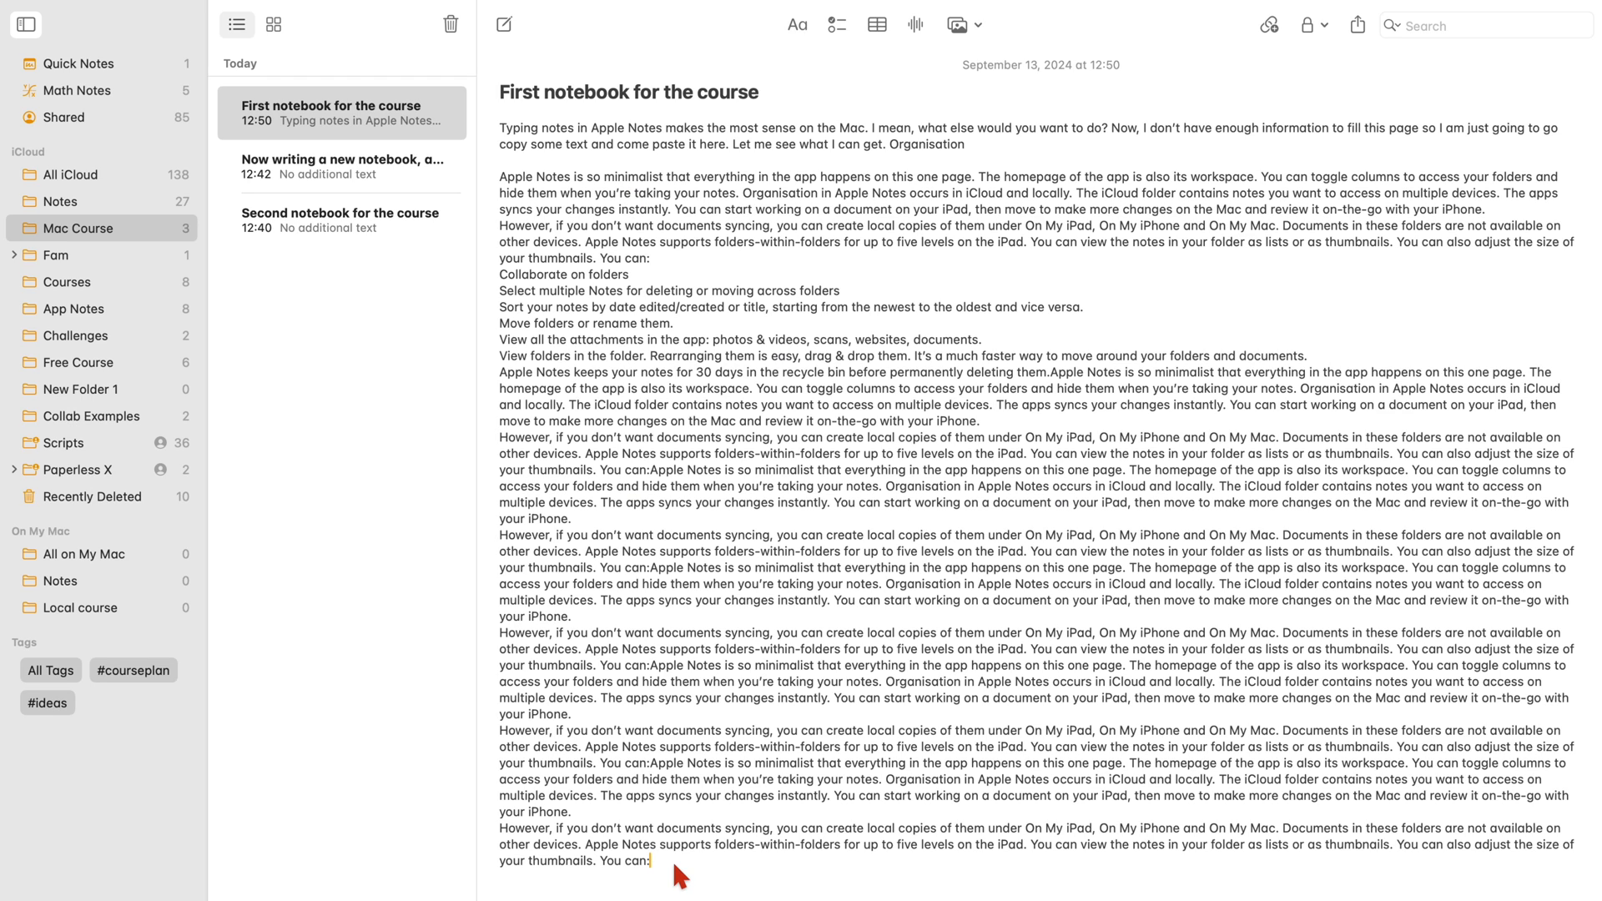
- Enlarge the note's opening paragraphs with Format > Font > Bigger
key("cmd+a")
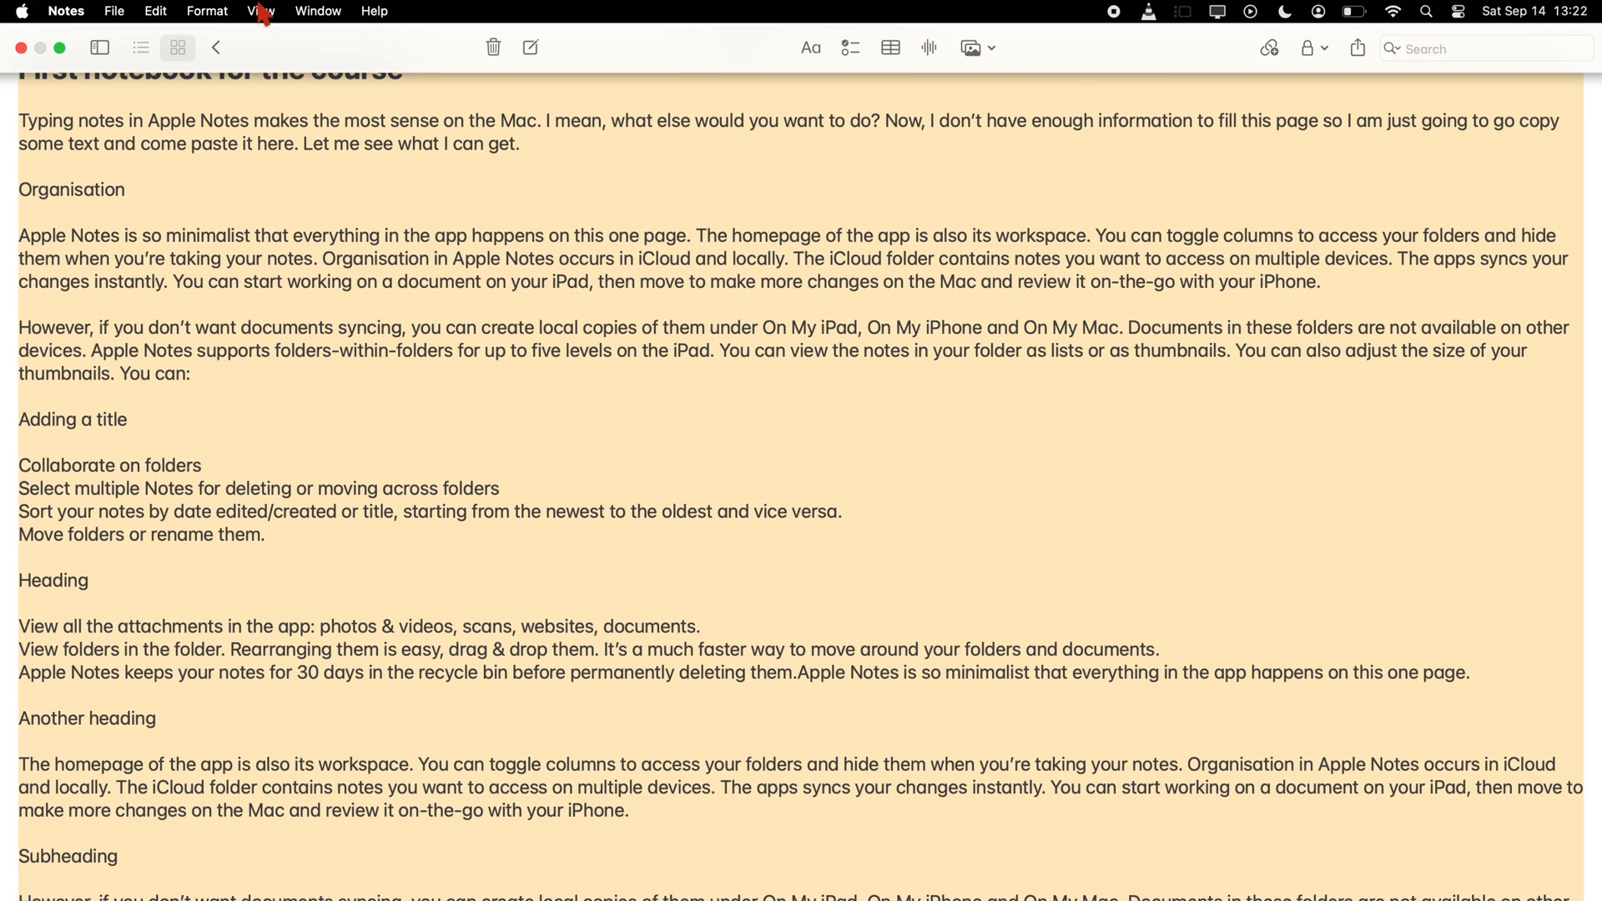
left_click(207, 12)
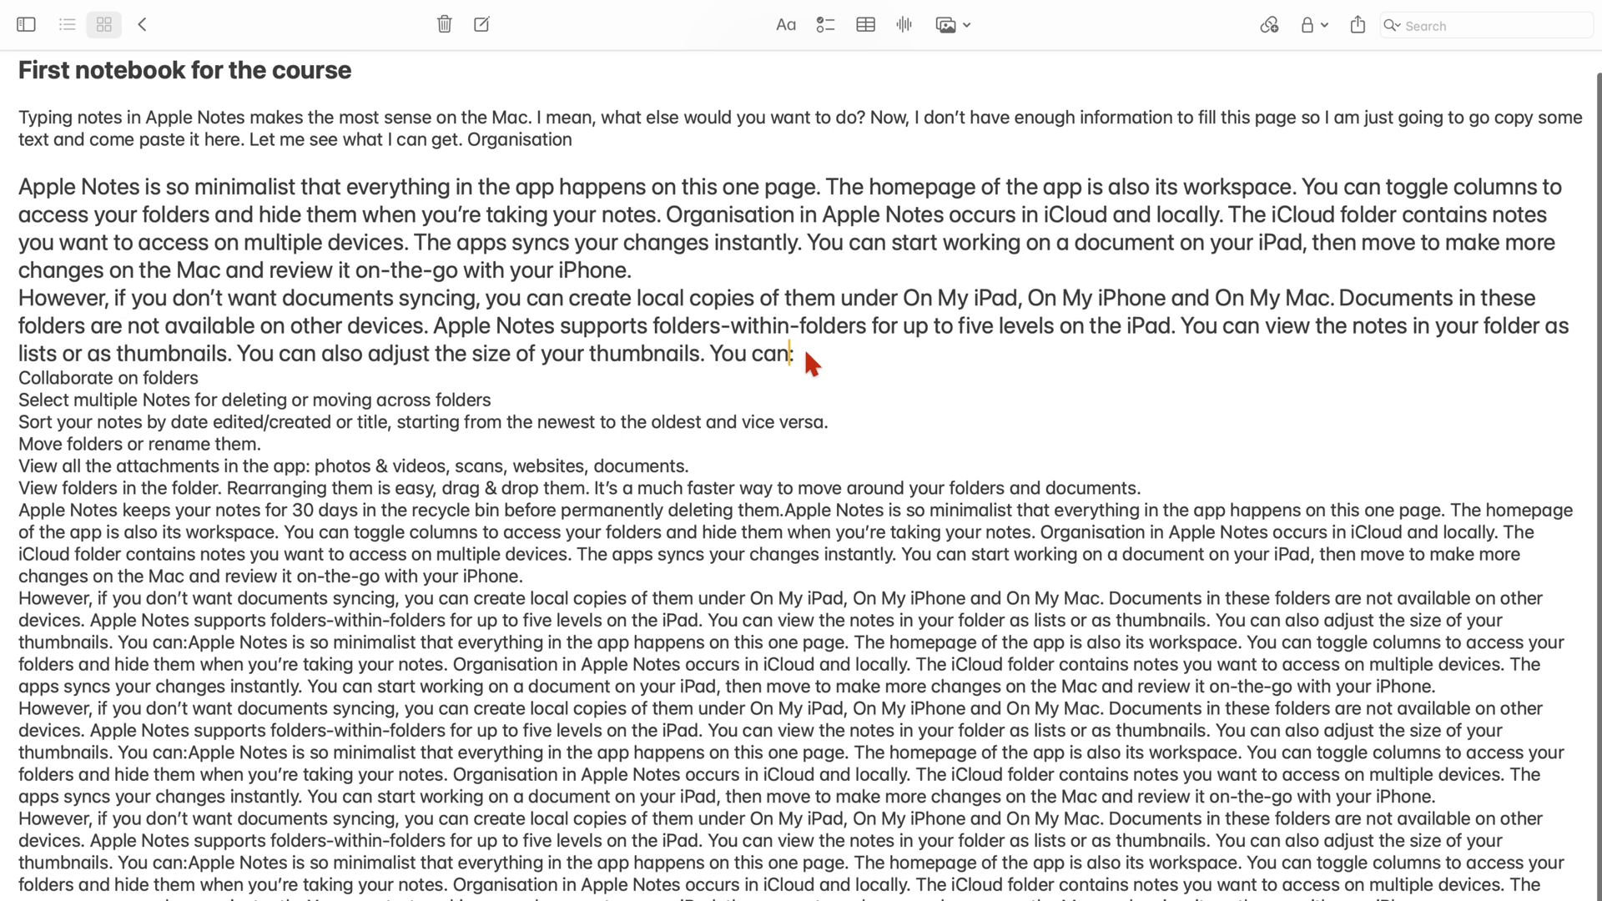
- Insert 'Title' and 'Adding another title' lines between the body paragraphs
left_click_drag(18, 186, 791, 354)
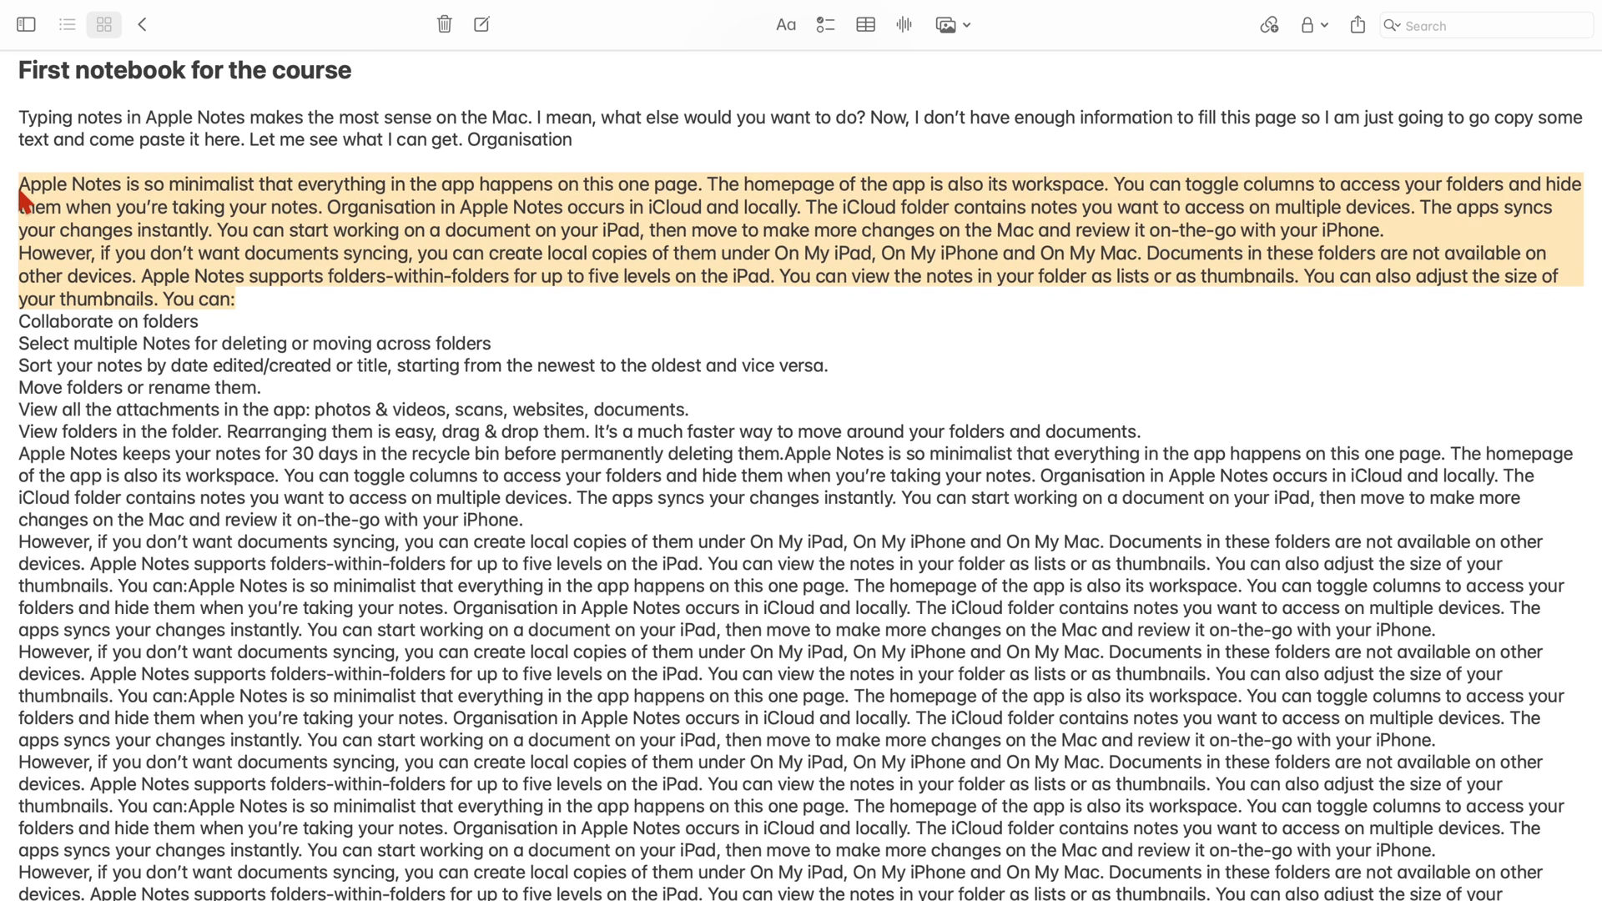
mouse_move(259, 297)
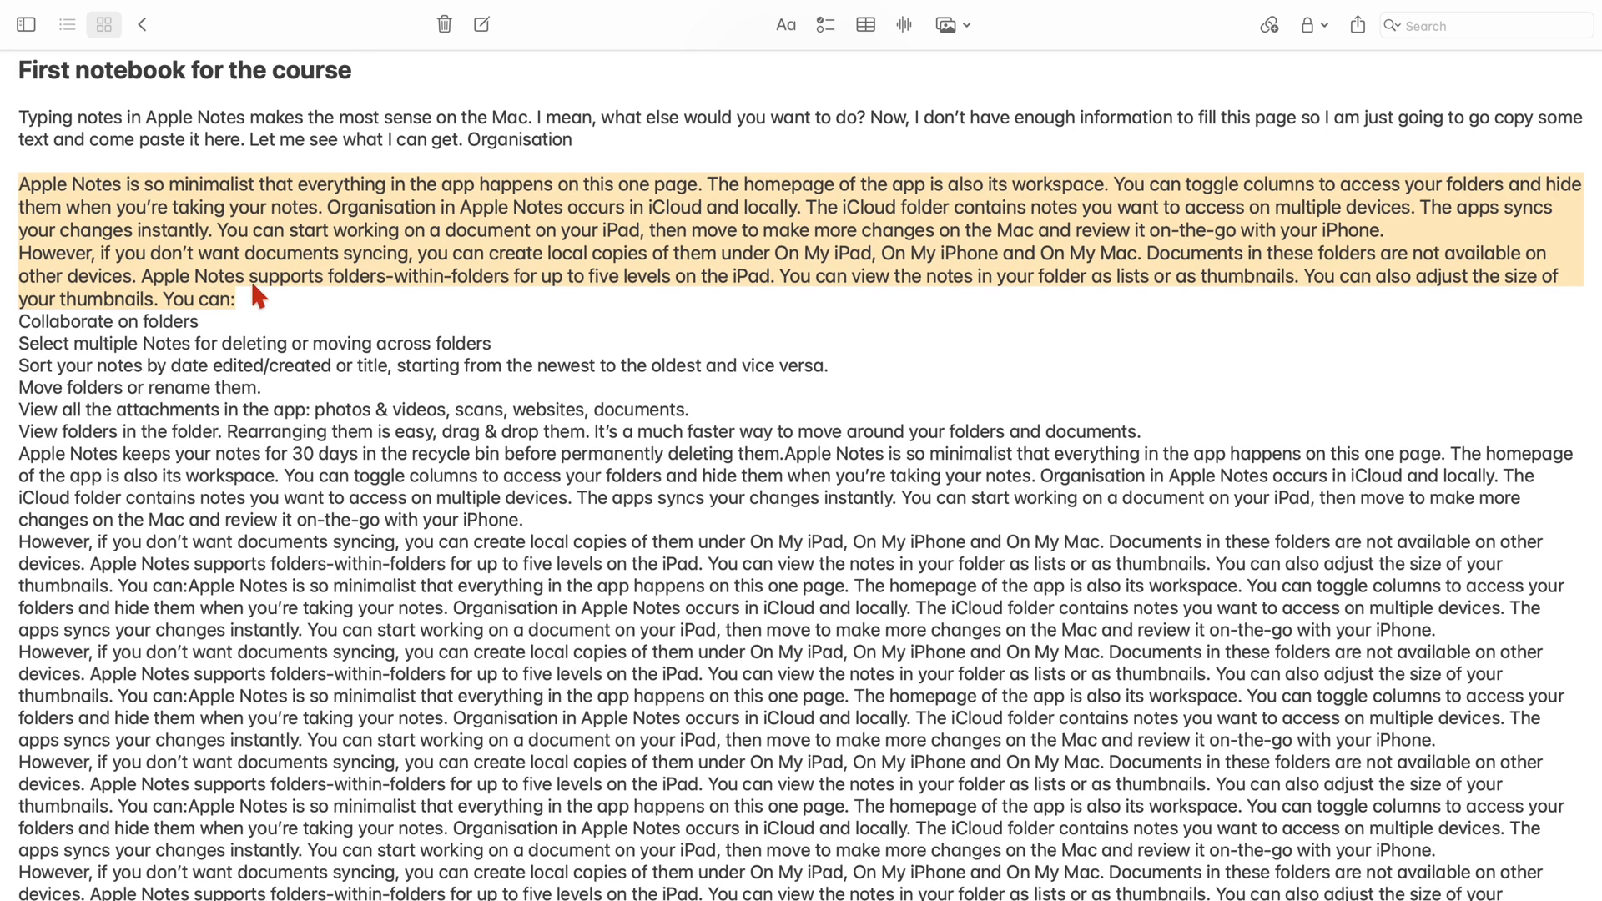
left_click(237, 299)
type("Adding another title")
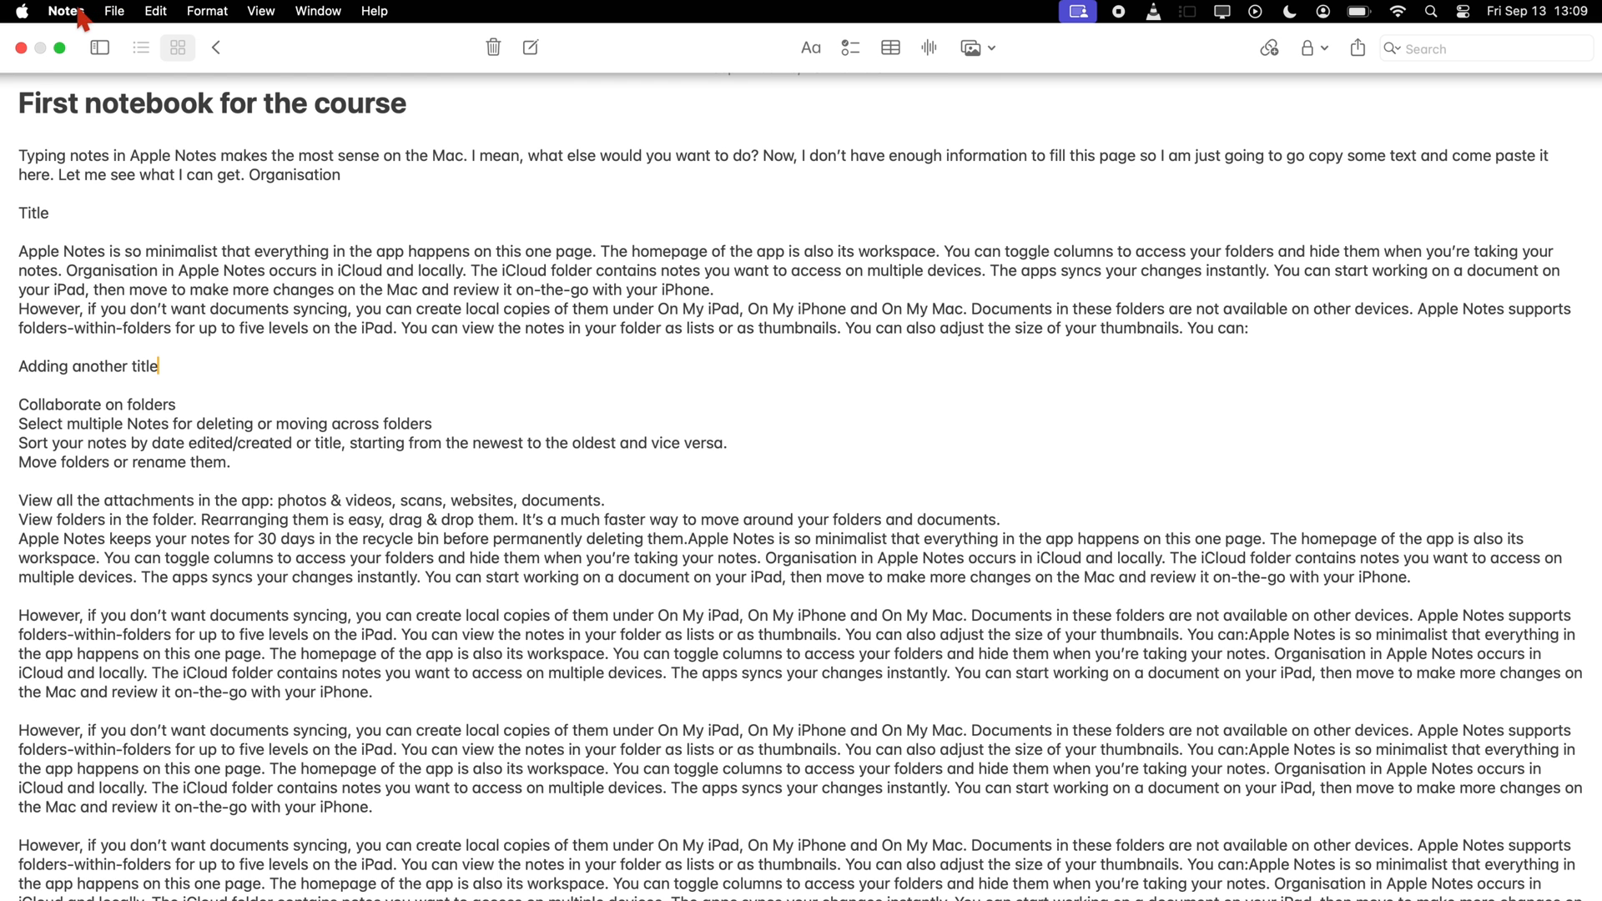
- In Notes Settings, set the default text size one notch above medium
left_click(66, 12)
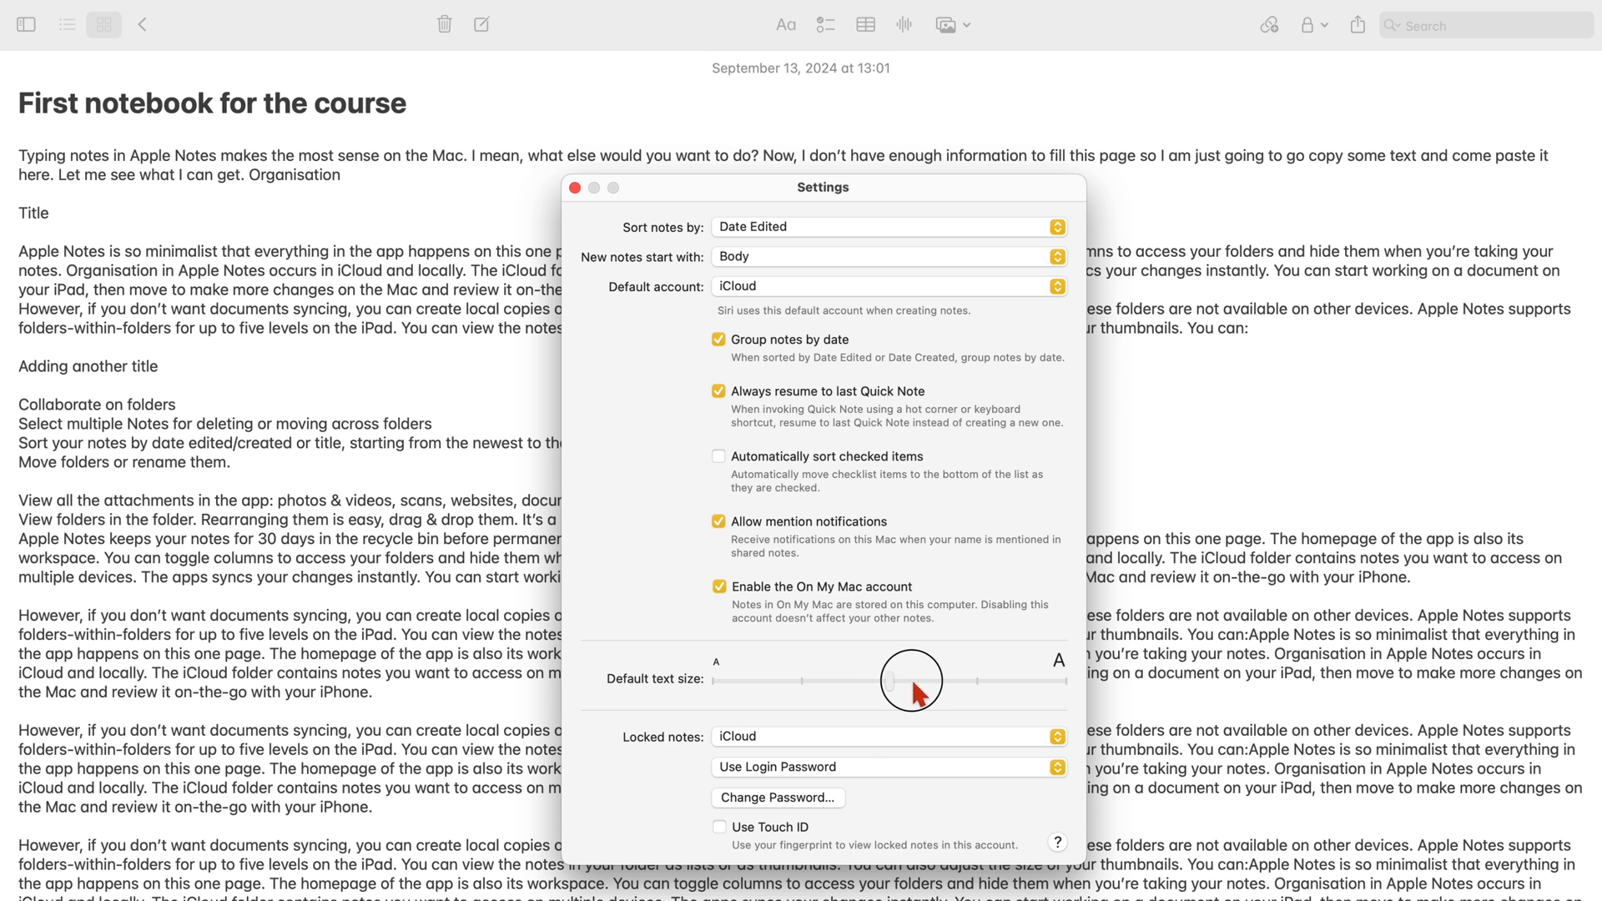
left_click_drag(910, 681, 1048, 681)
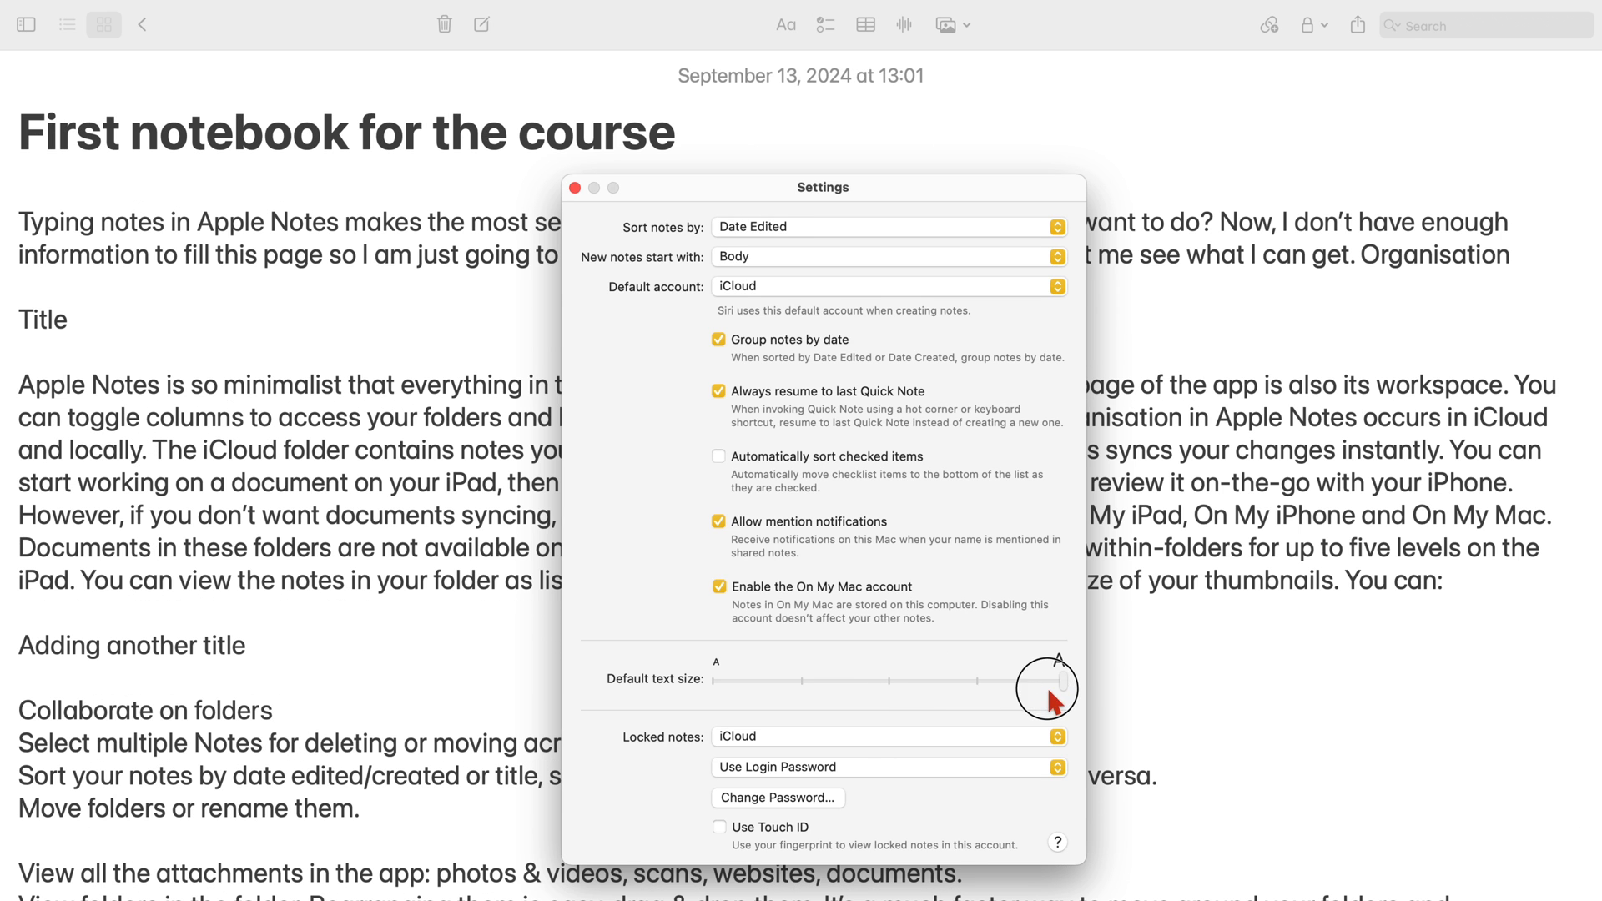
left_click_drag(1063, 682, 976, 682)
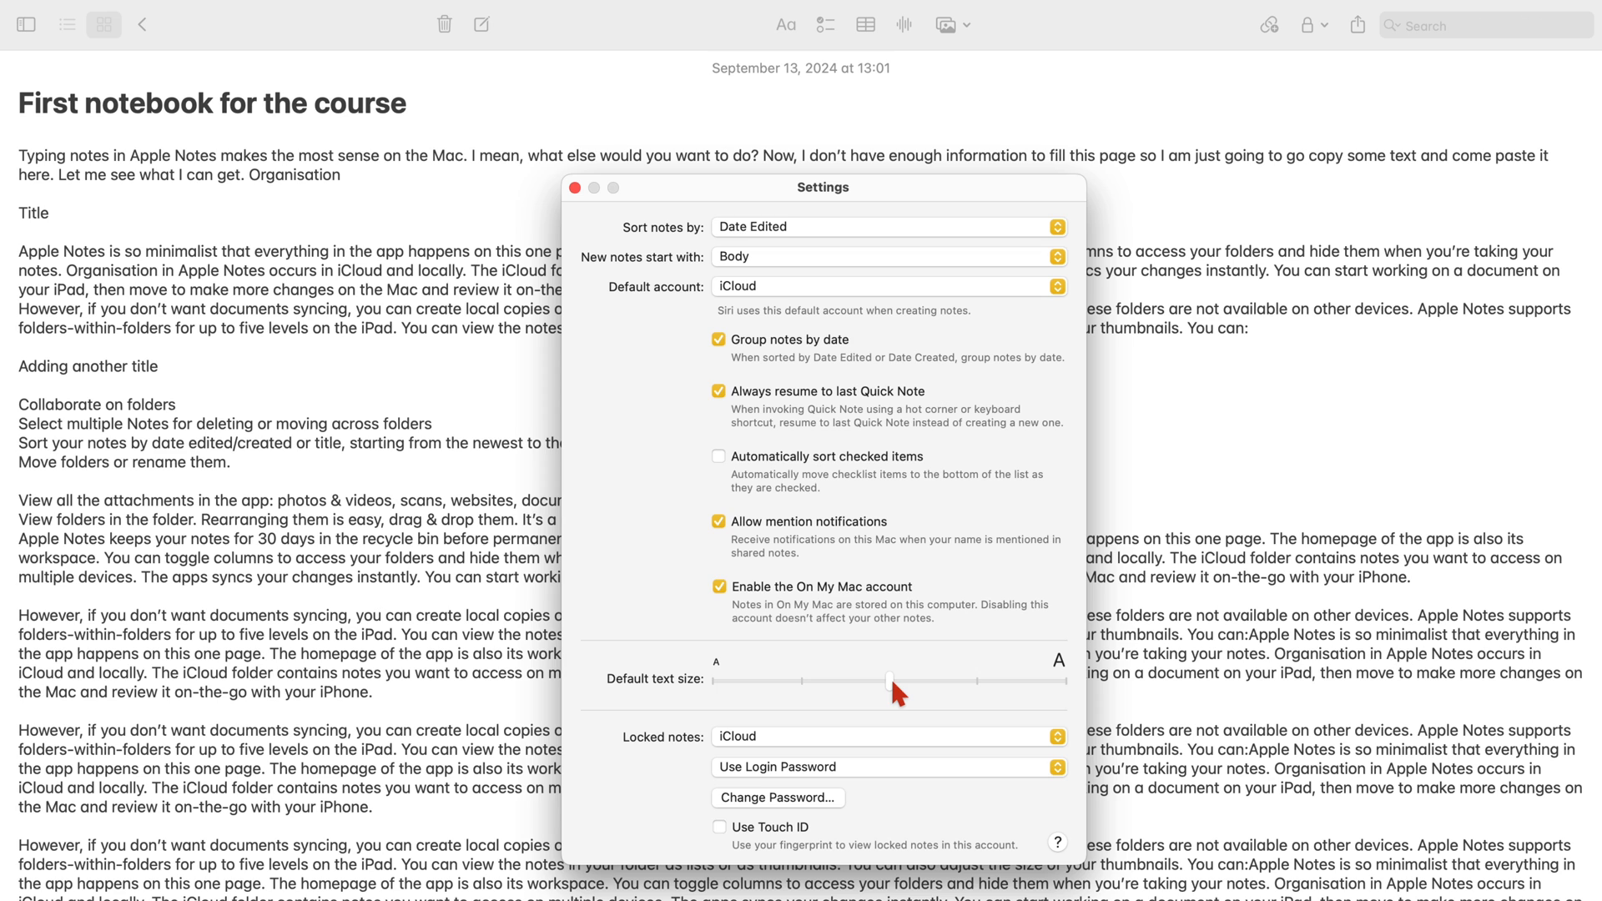
left_click_drag(890, 679, 976, 680)
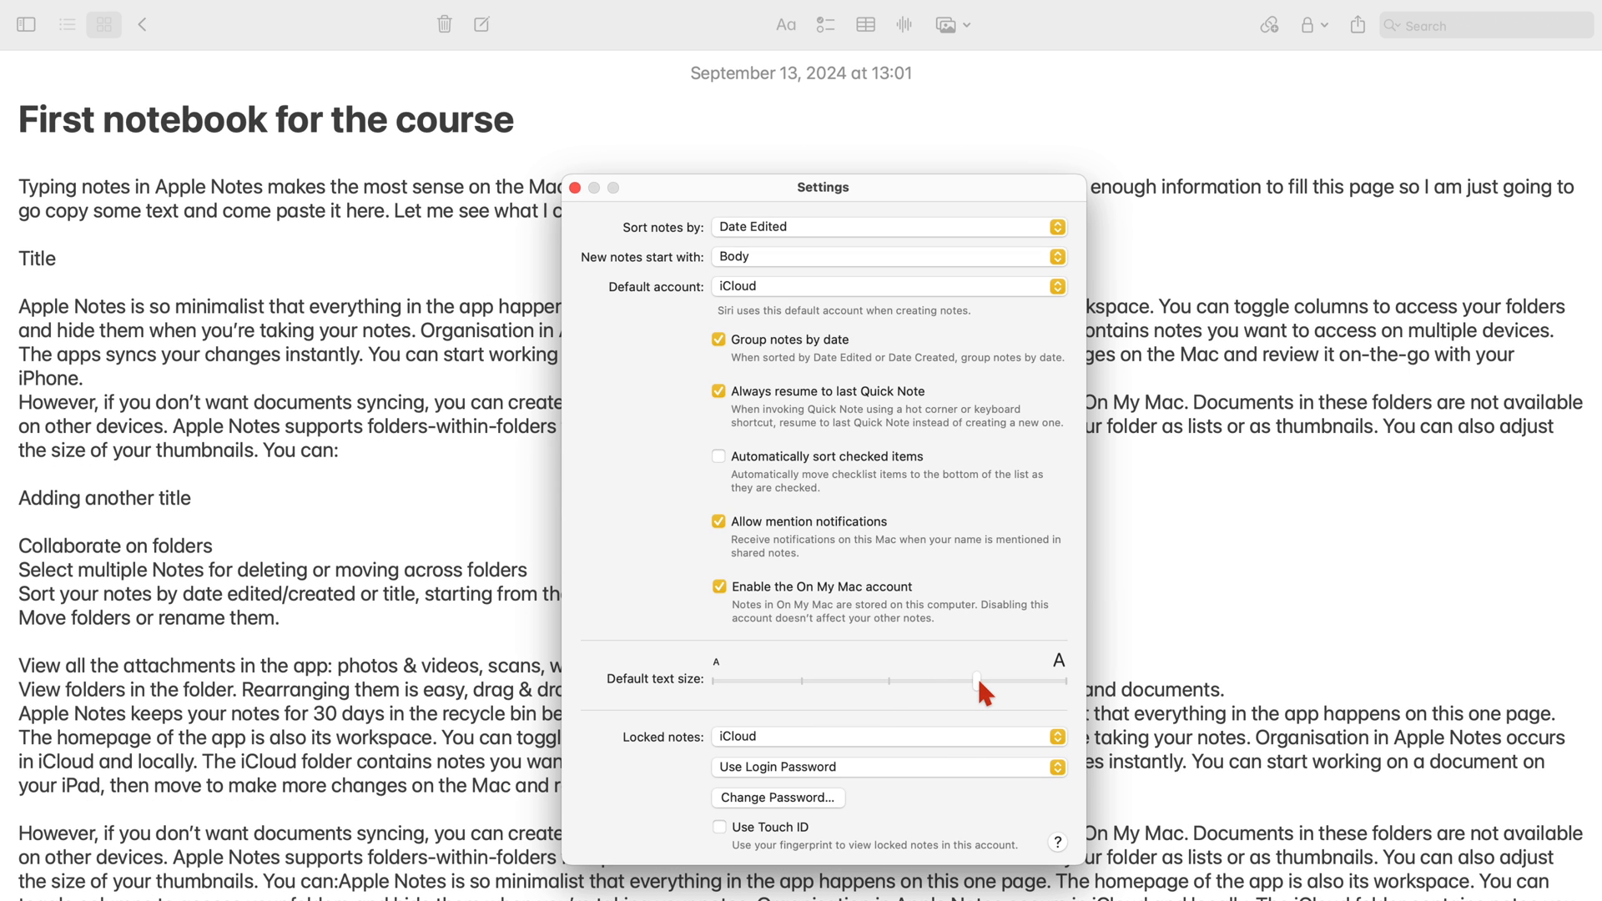